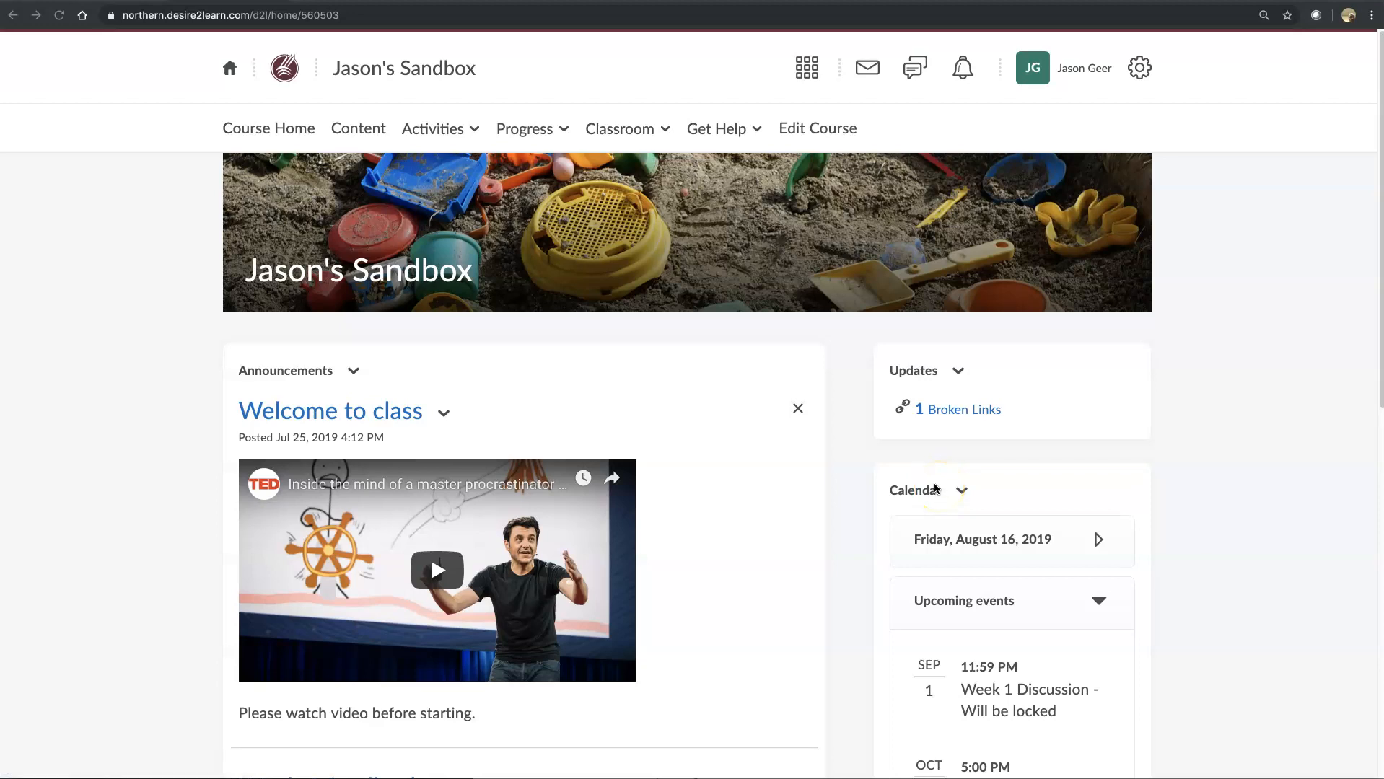
pyautogui.moveTo(933, 487)
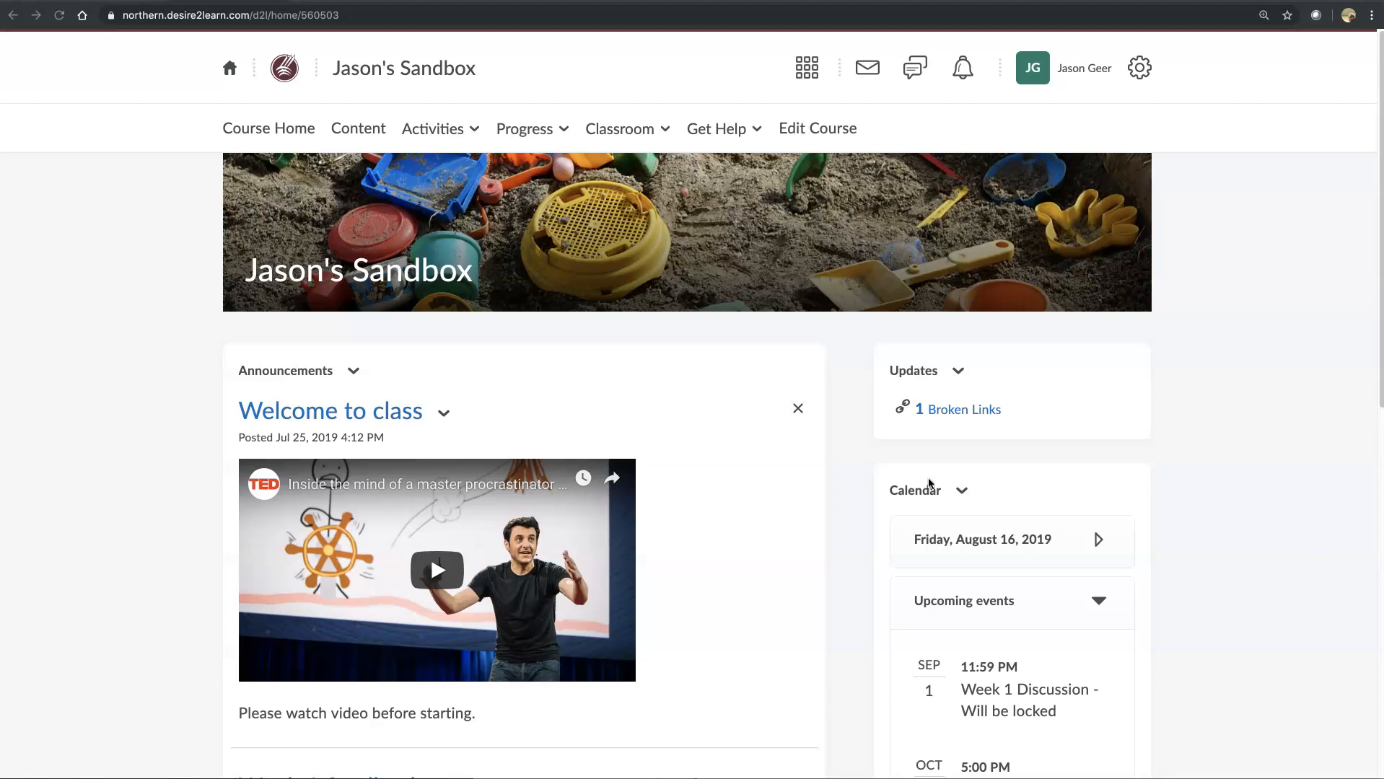
# From Edit Course, go to Import / Export / Copy Components and choose Export Components with course files
pyautogui.click(816, 128)
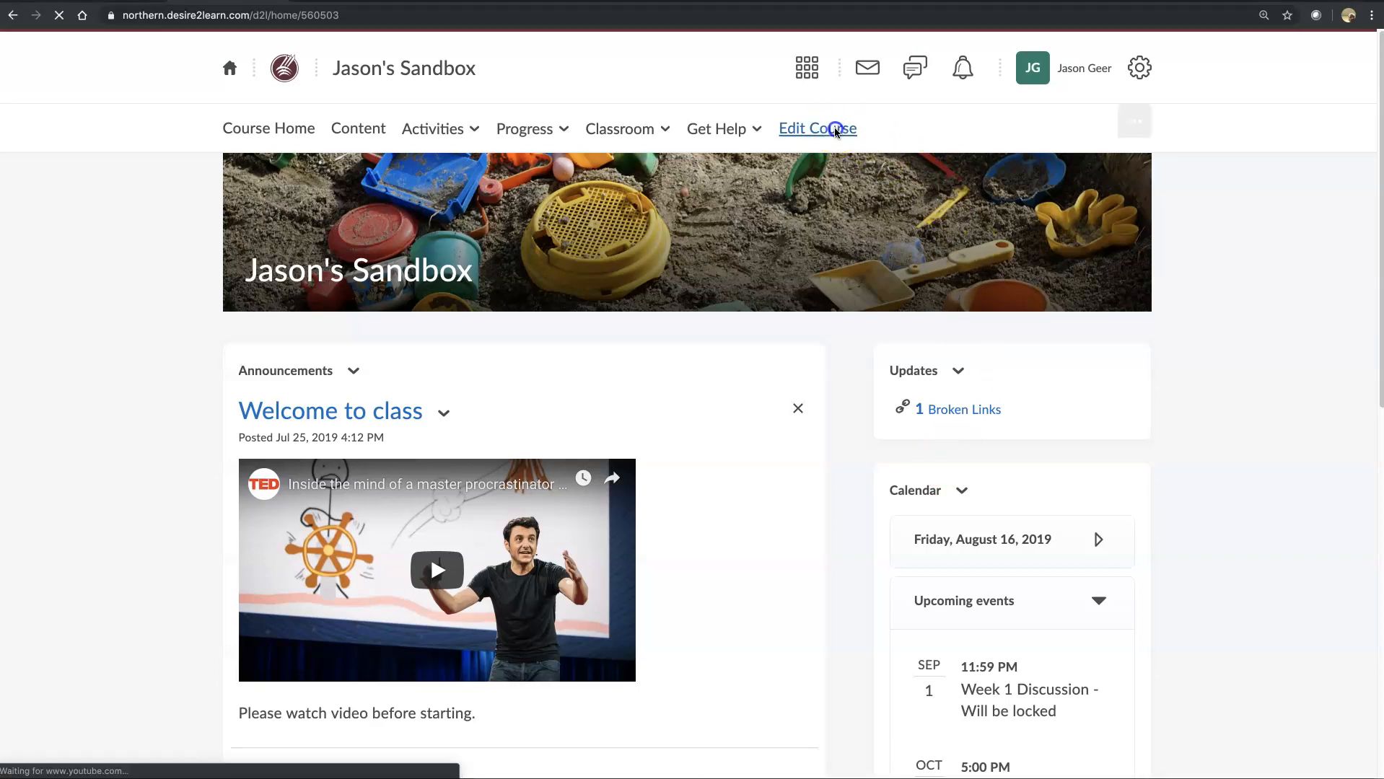
pyautogui.click(815, 128)
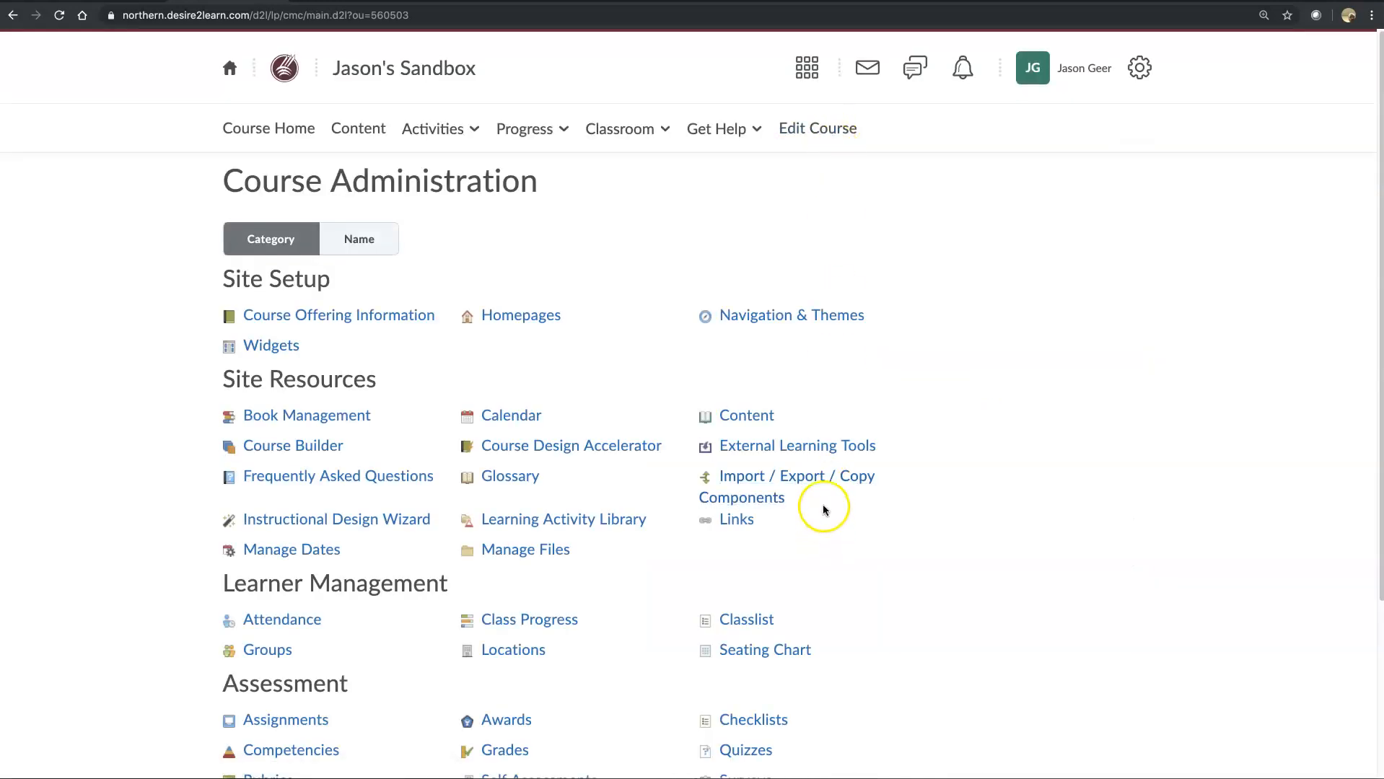
pyautogui.click(784, 475)
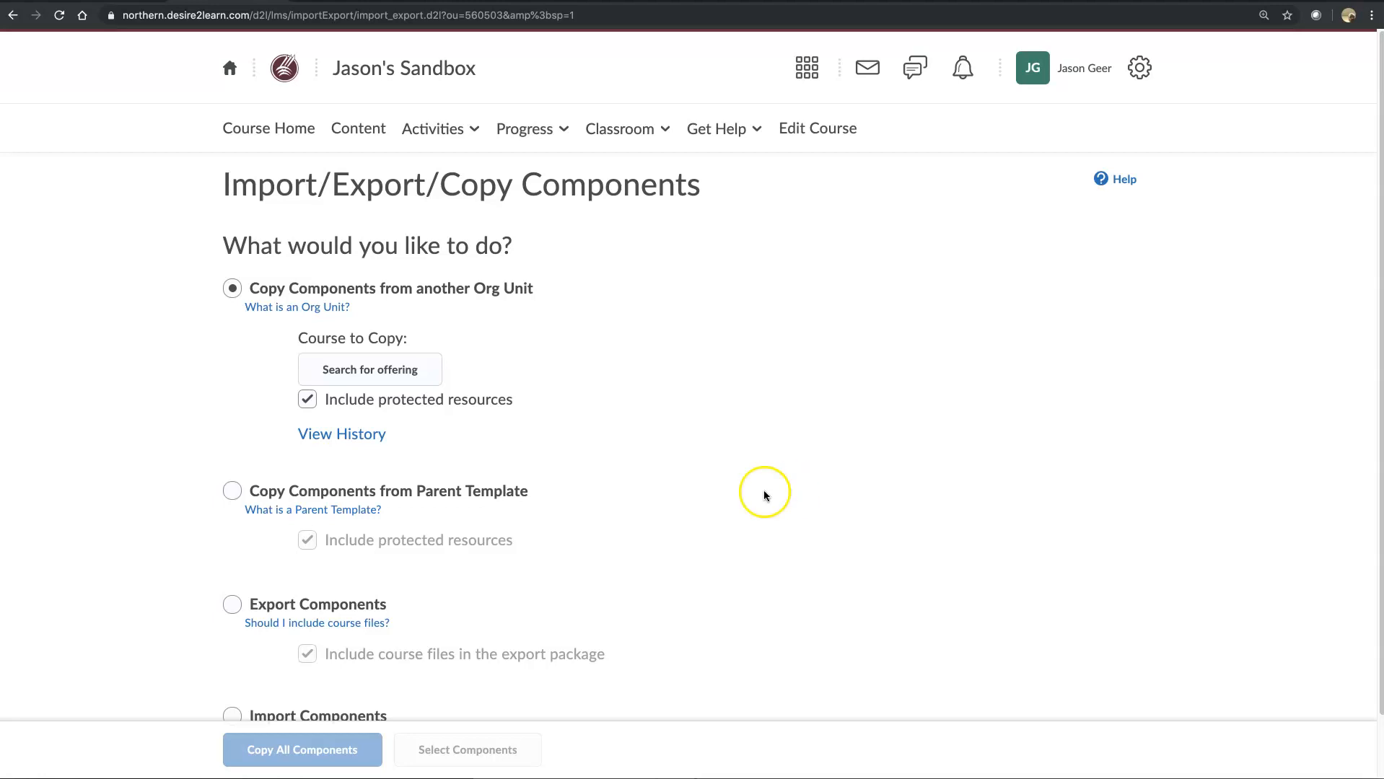
pyautogui.click(233, 604)
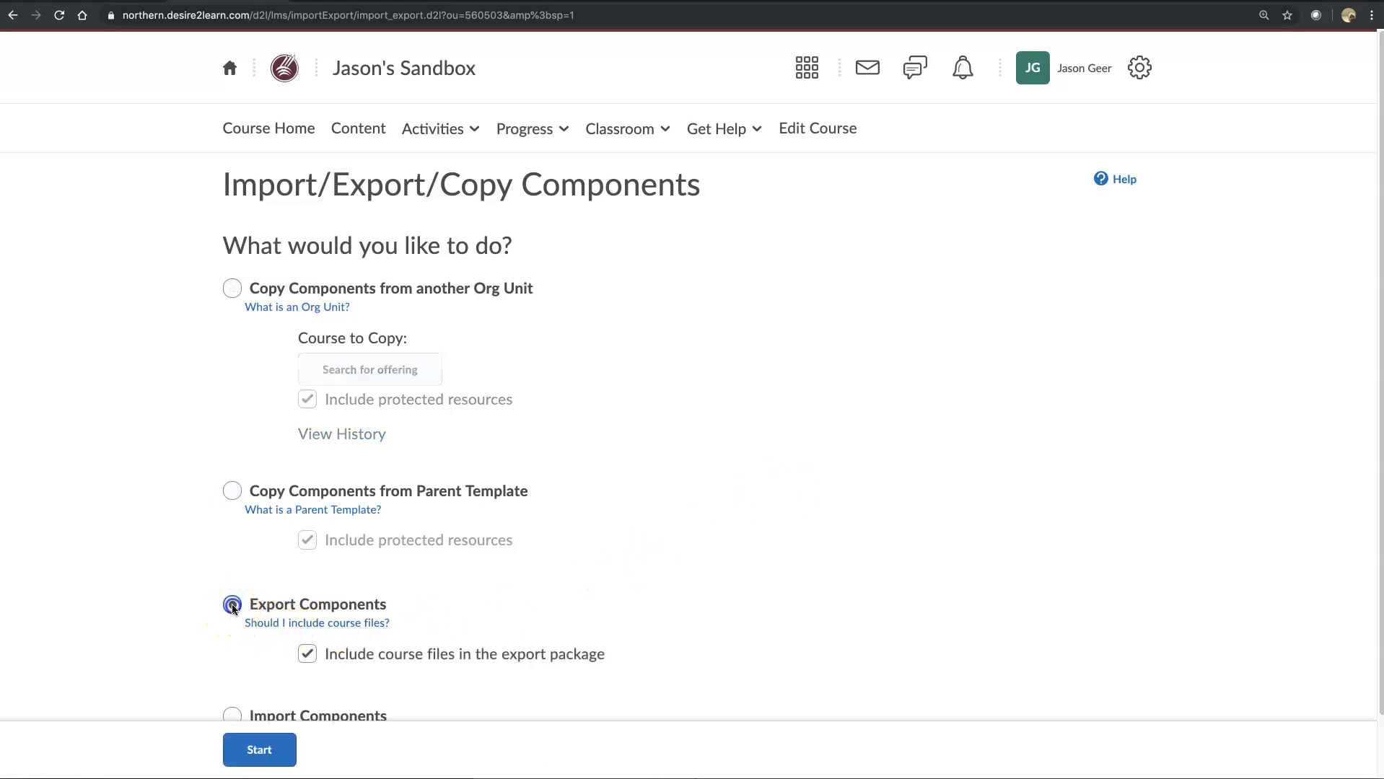
pyautogui.click(231, 605)
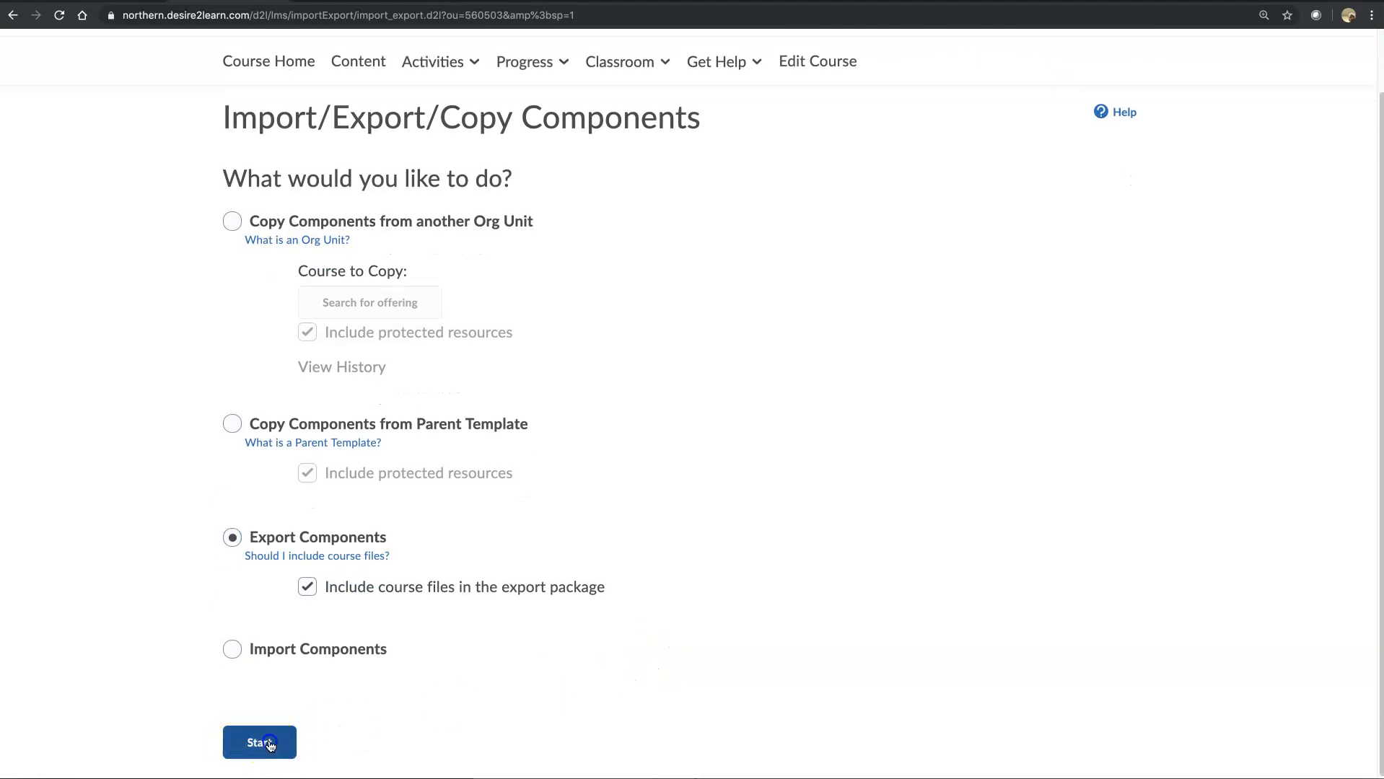
# Select all course components for export, then confirm the component list on the review page
pyautogui.click(258, 741)
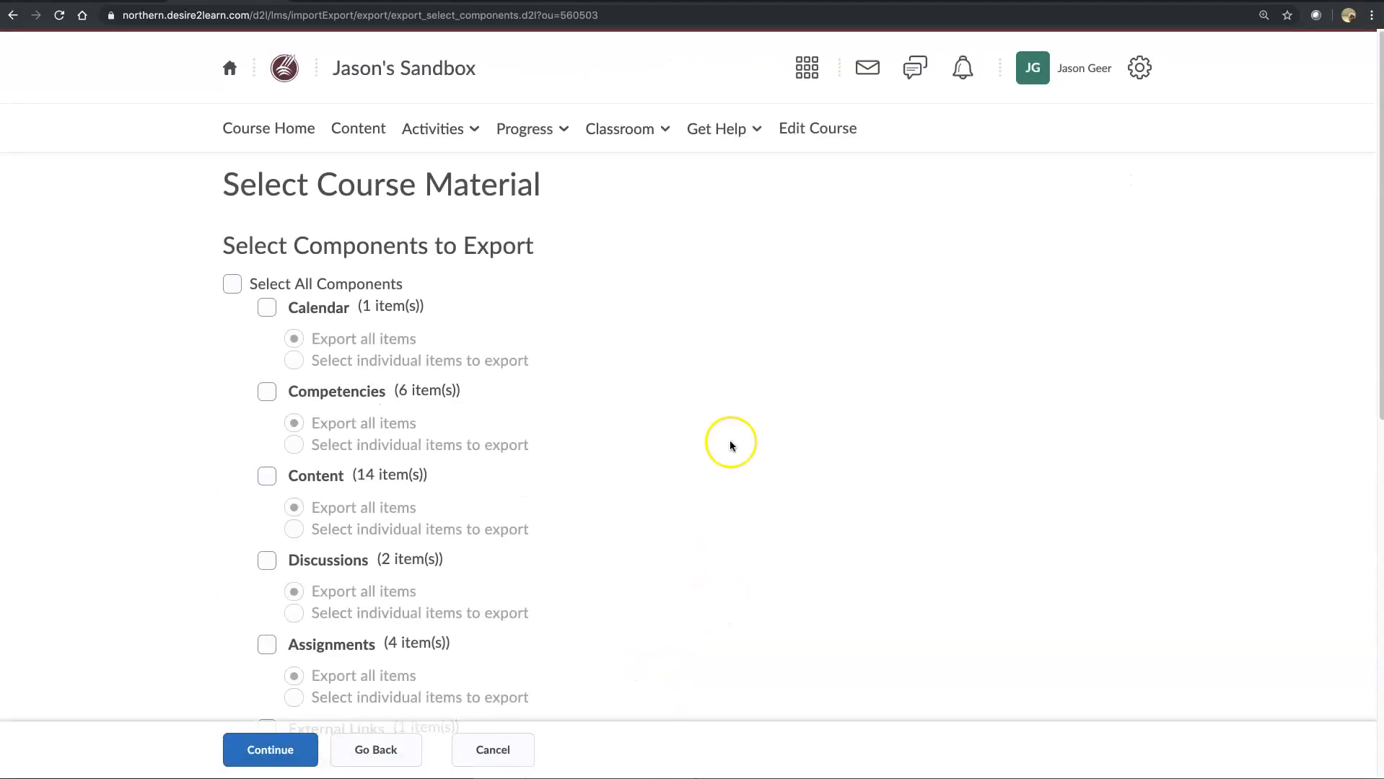
pyautogui.click(232, 283)
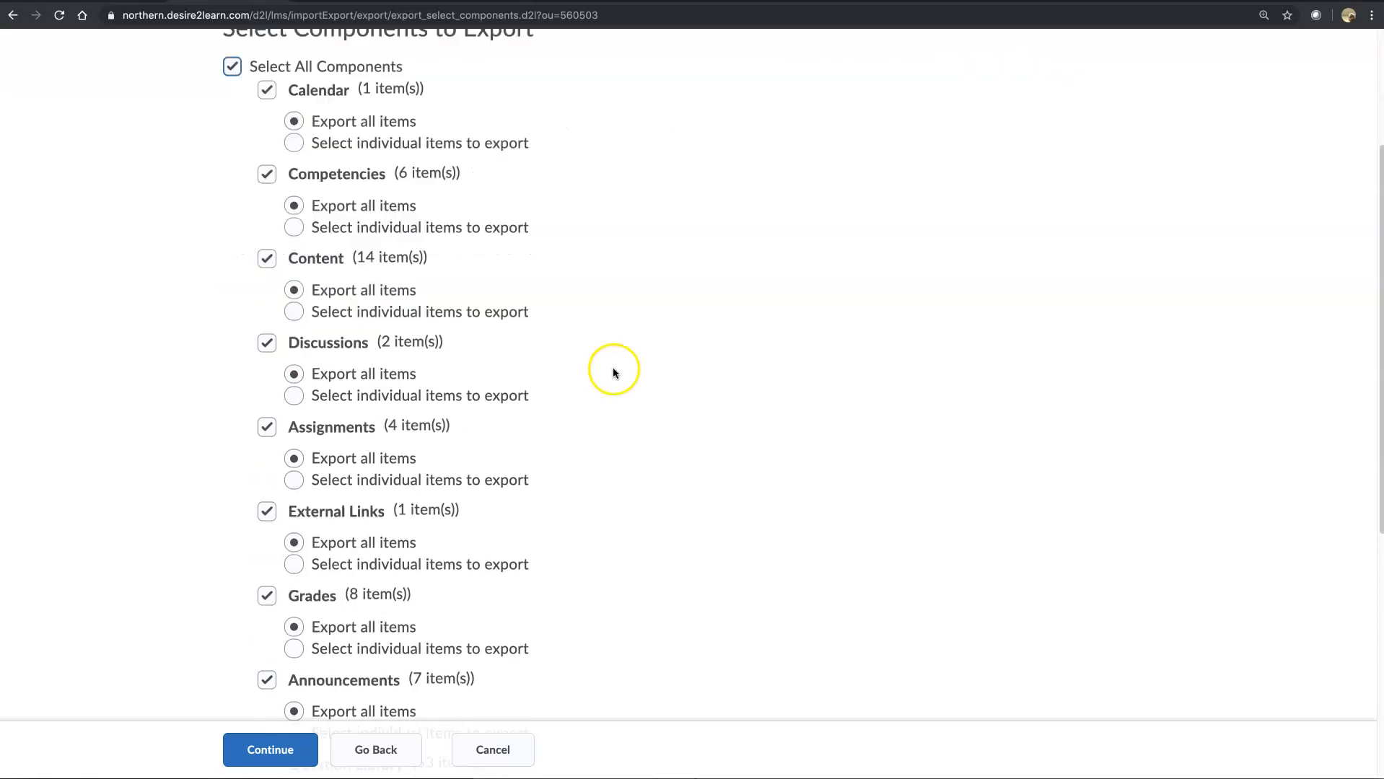
pyautogui.scroll(-3)
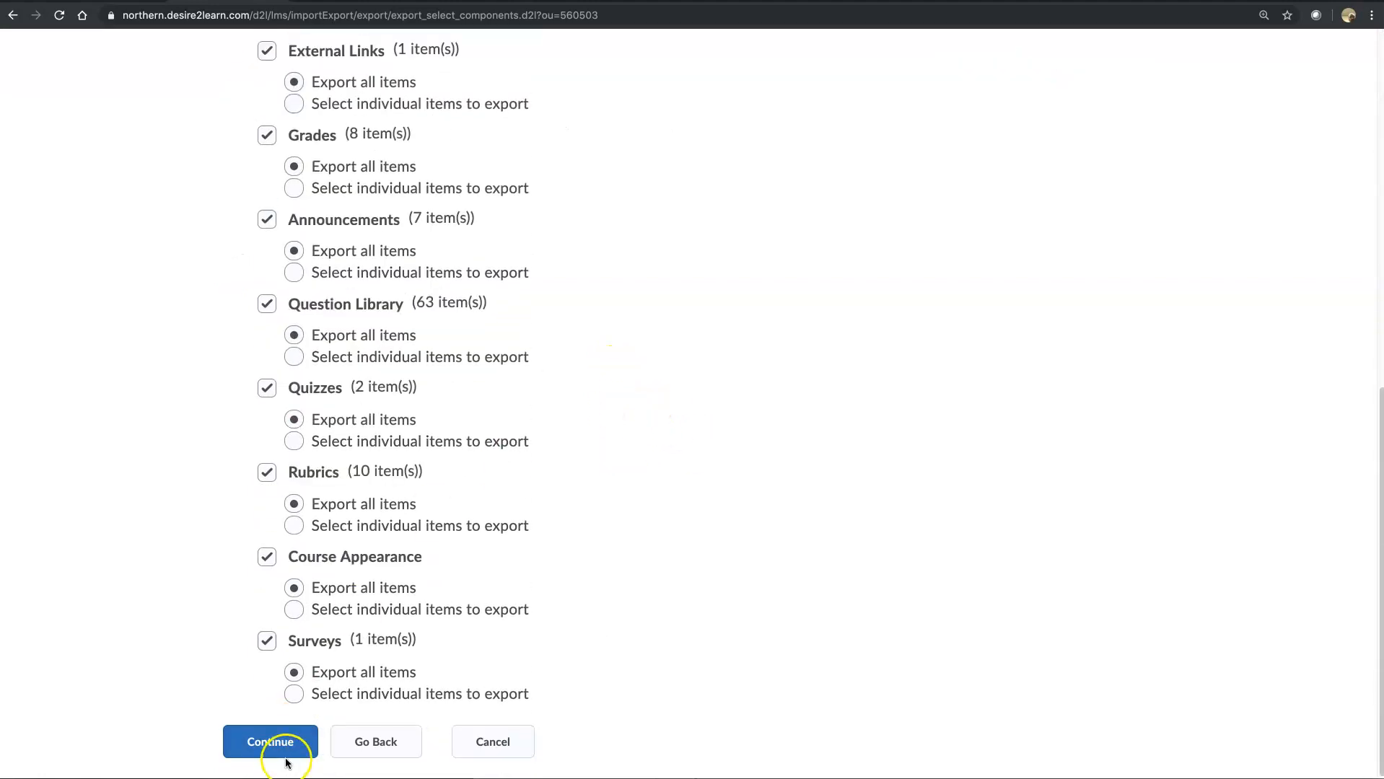
pyautogui.click(269, 740)
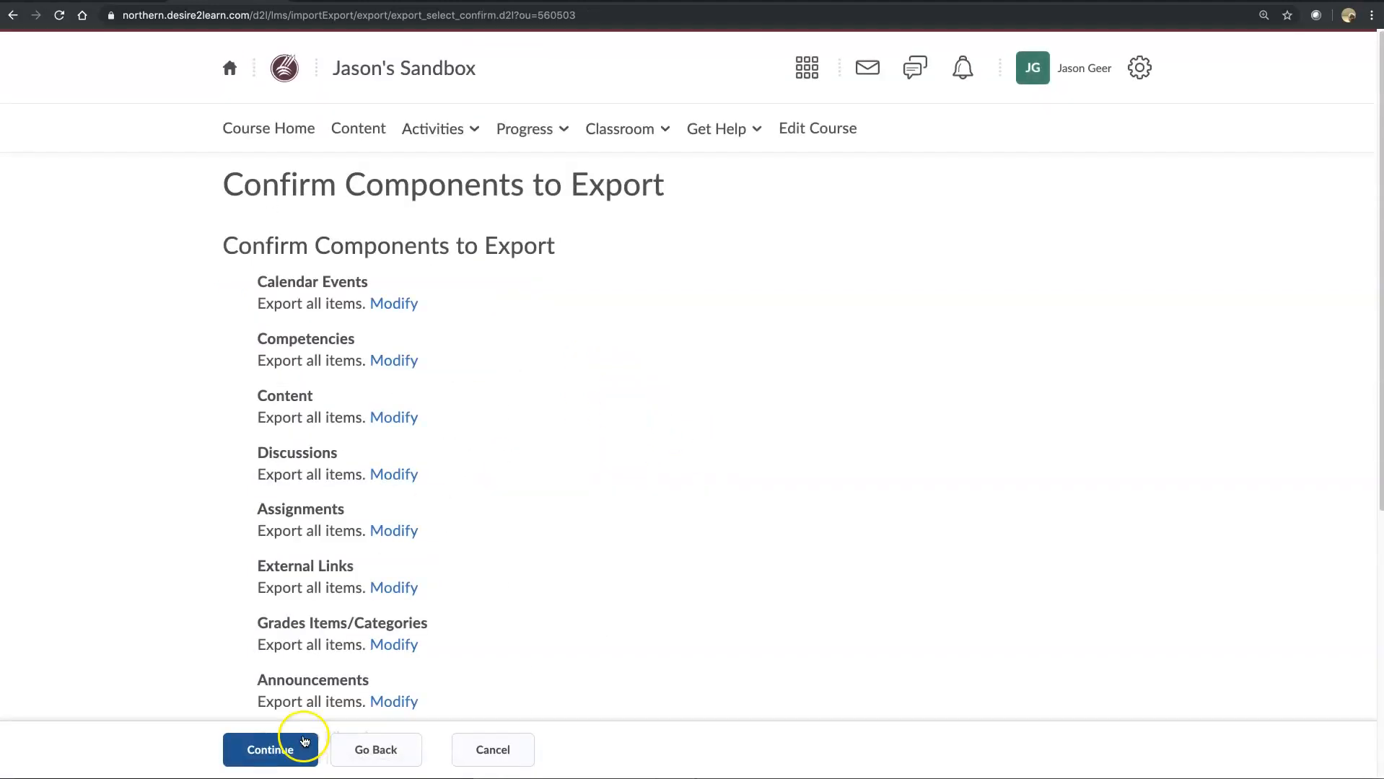
pyautogui.moveTo(487, 565)
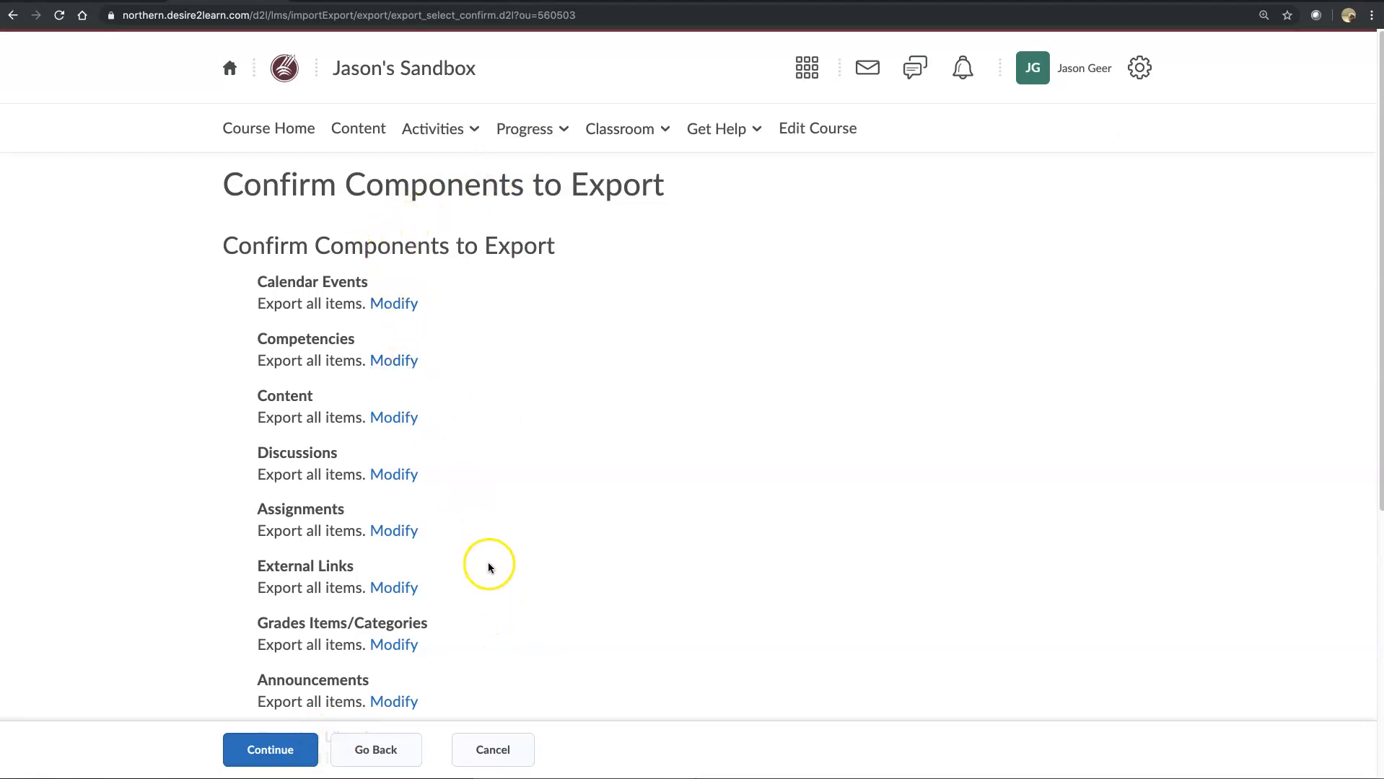
pyautogui.scroll(-3)
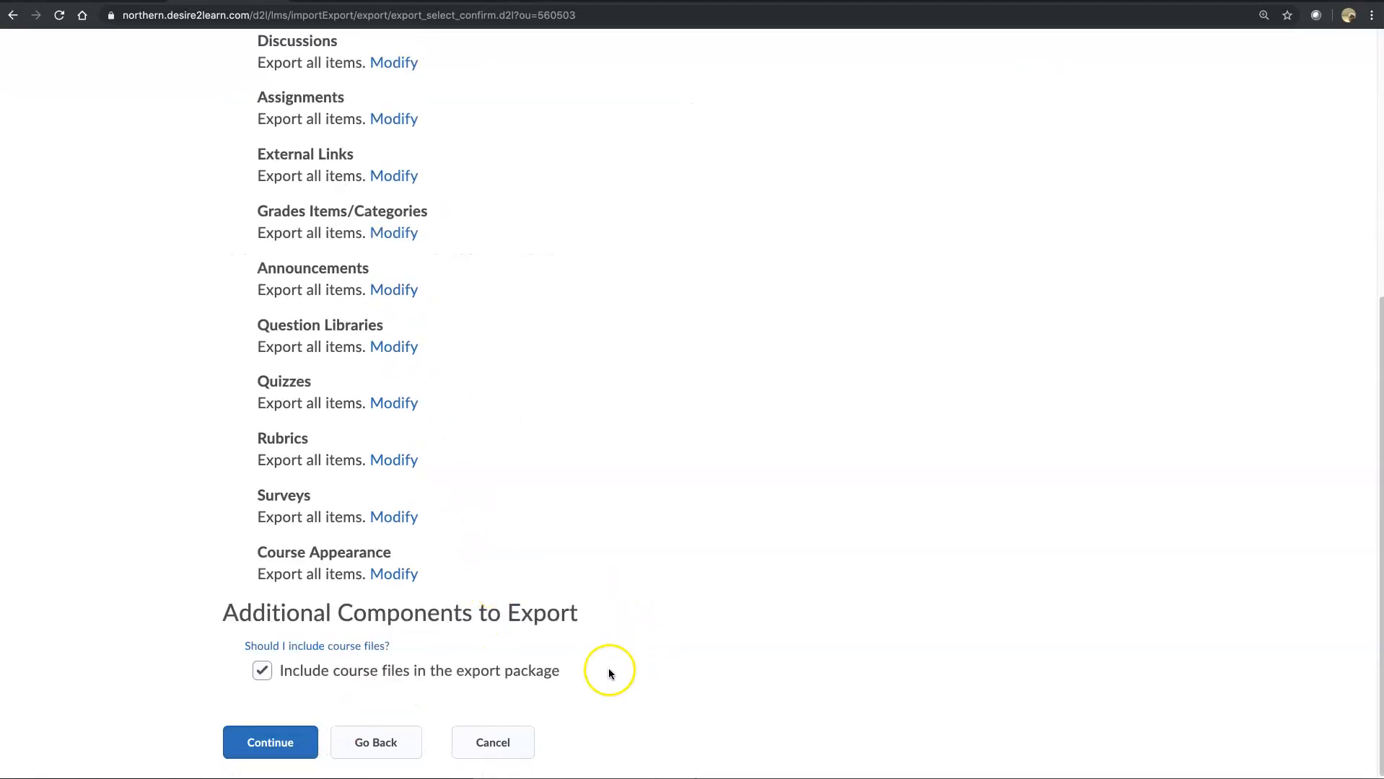
pyautogui.click(269, 742)
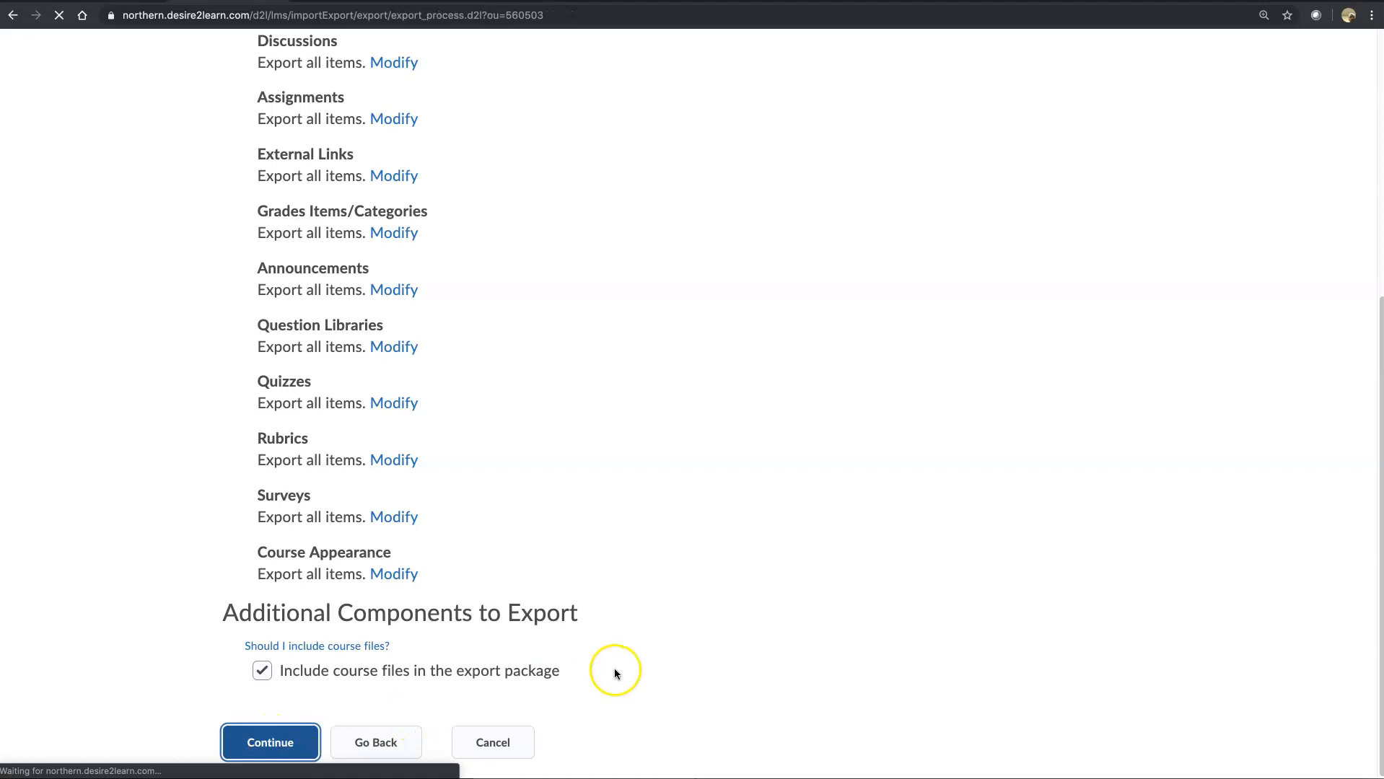
# Wait for every component to export, then finish to reach the success summary
pyautogui.click(270, 742)
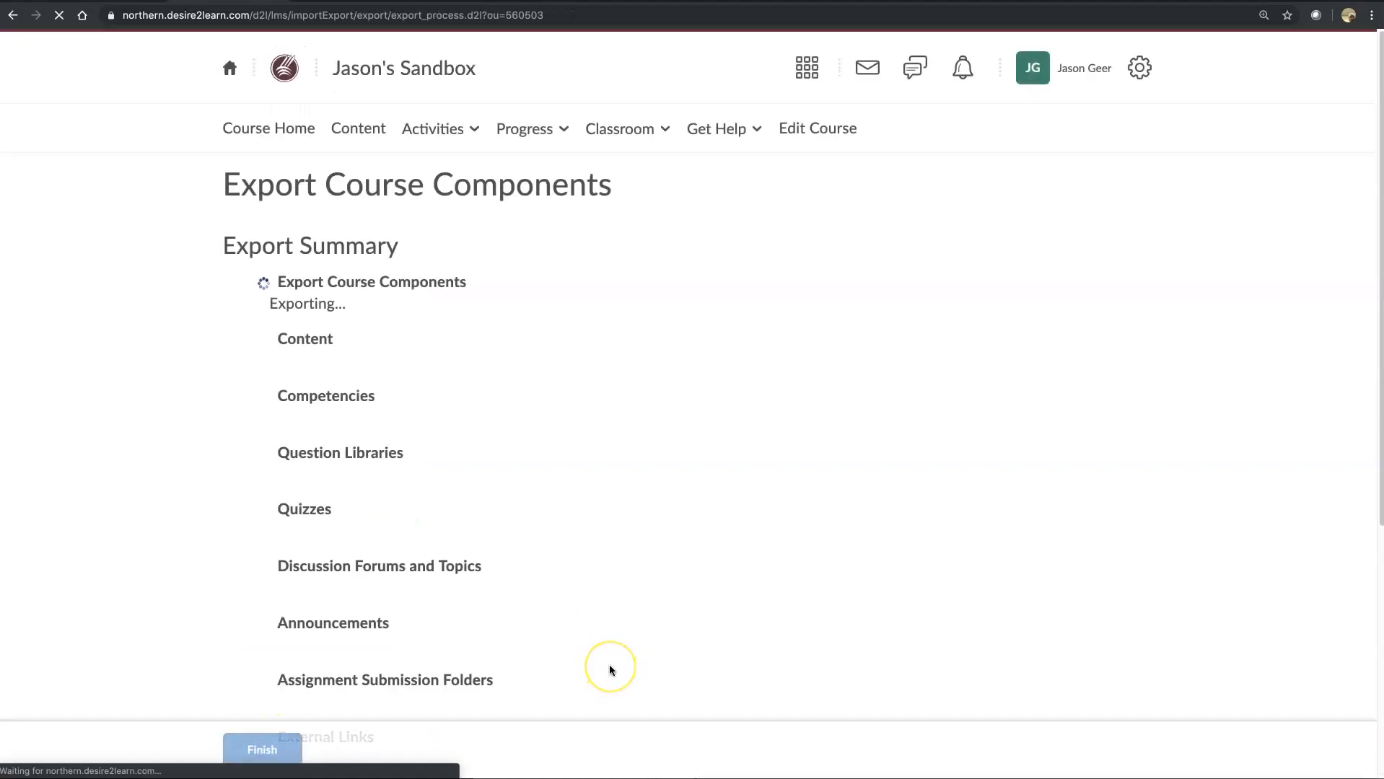
pyautogui.moveTo(675, 442)
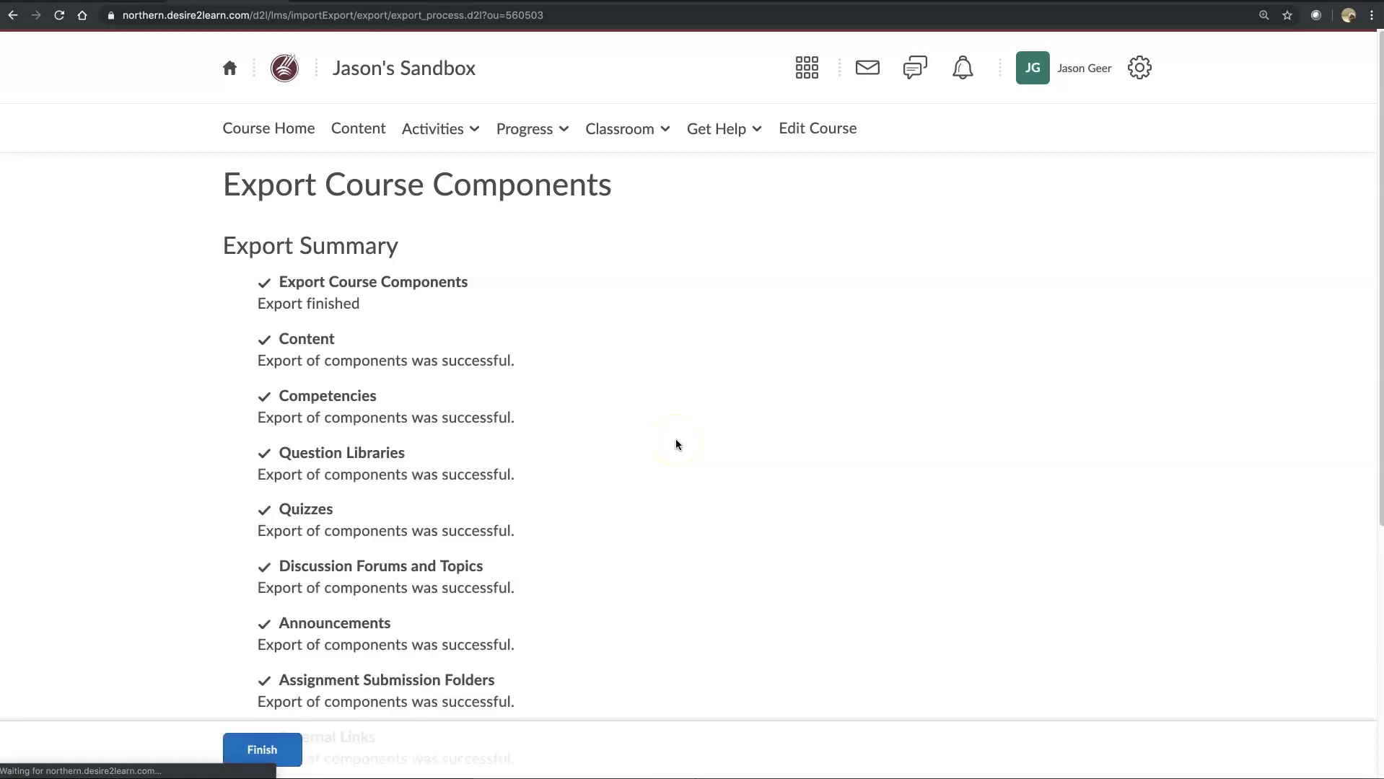
pyautogui.scroll(-3)
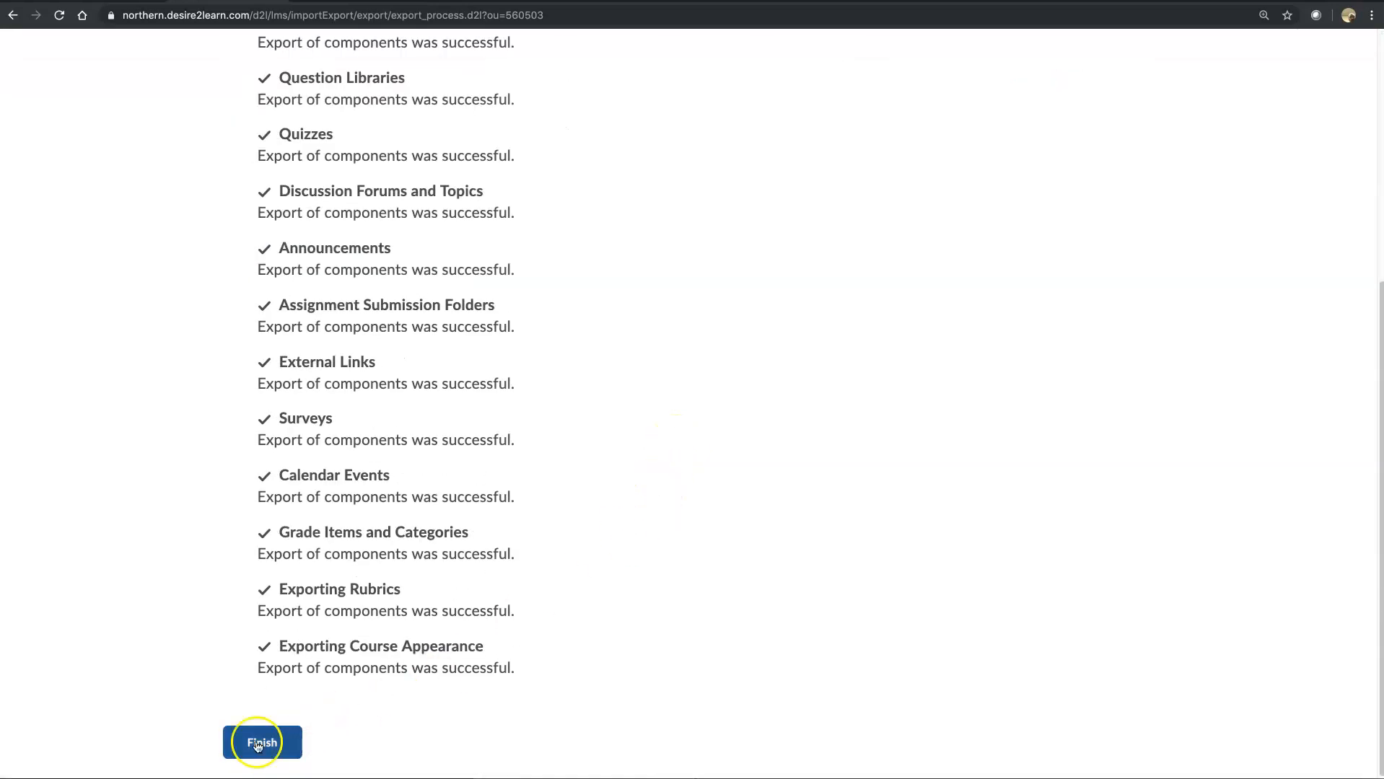
pyautogui.click(261, 741)
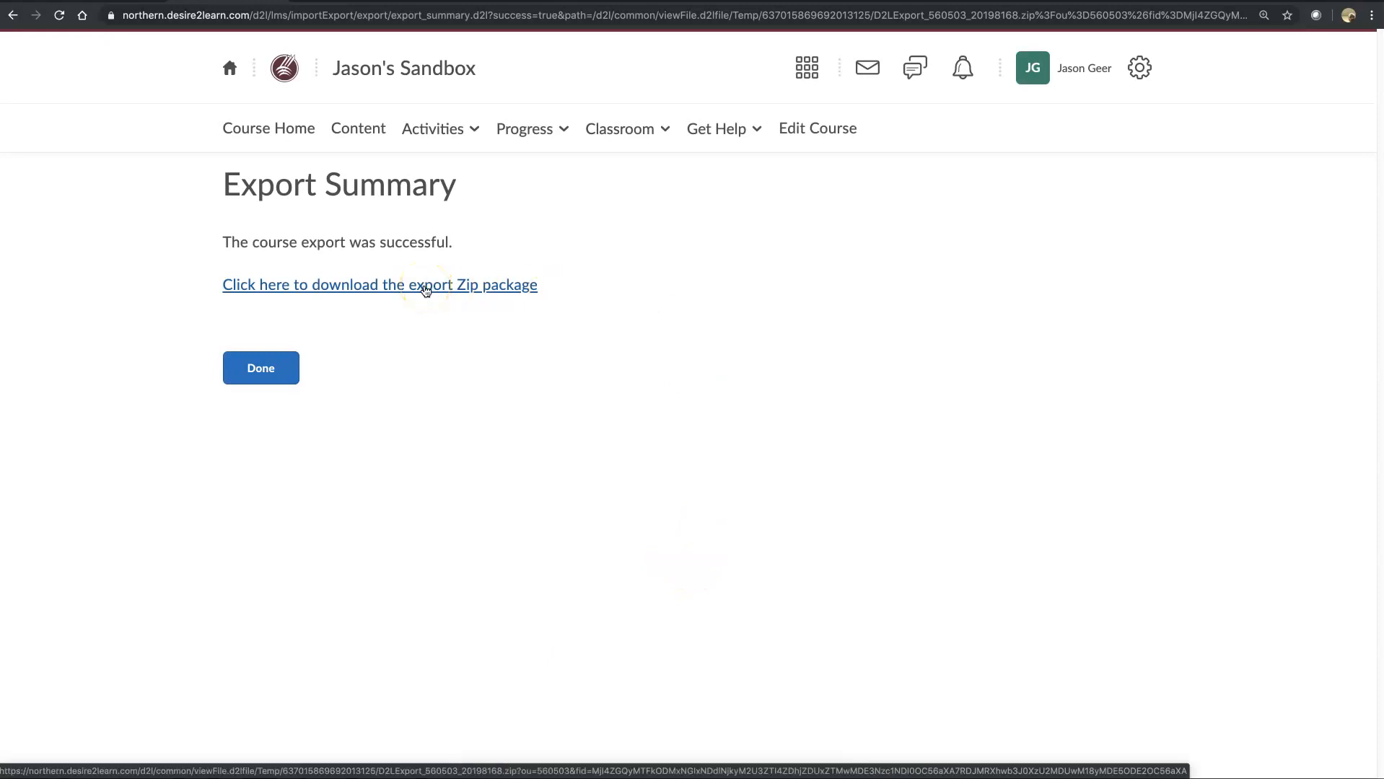
# Download the export Zip package, then click Done to leave the summary
pyautogui.click(380, 284)
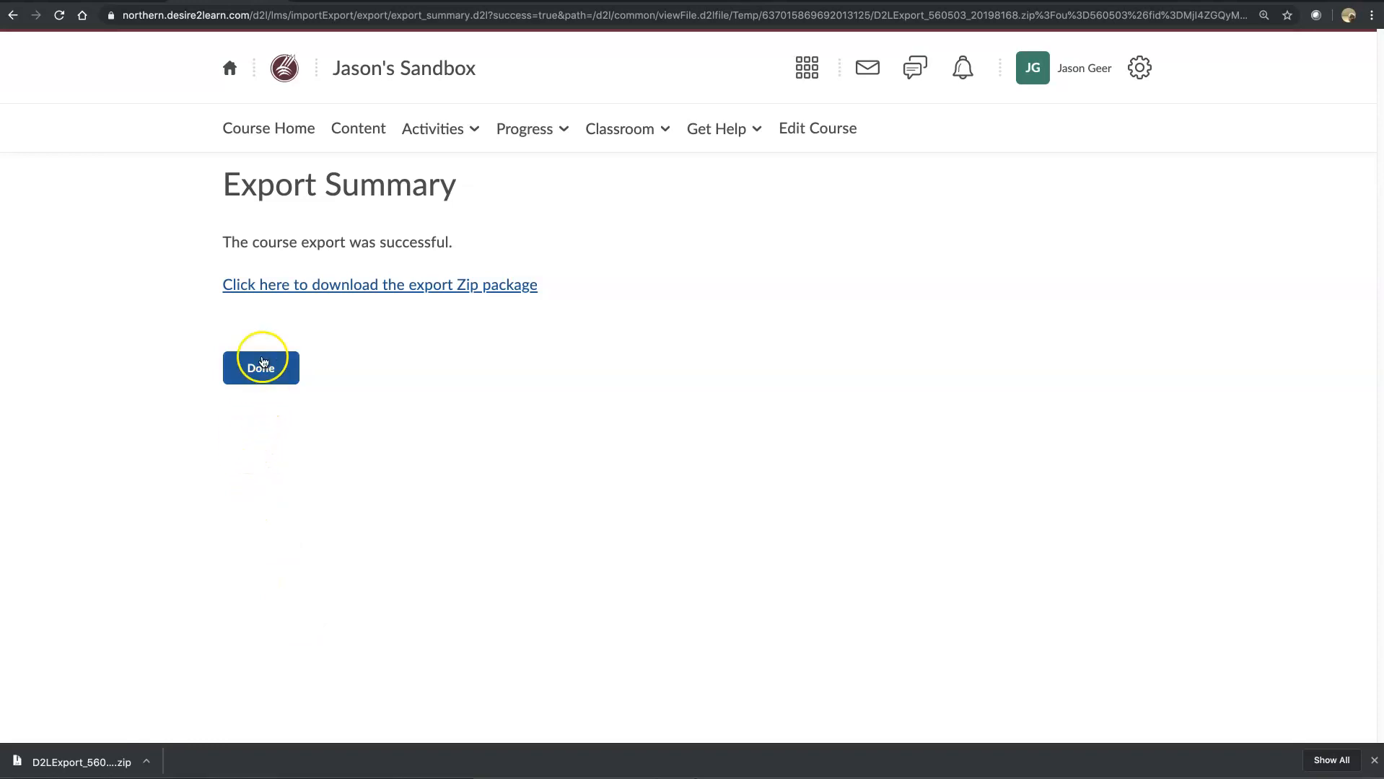
pyautogui.click(260, 364)
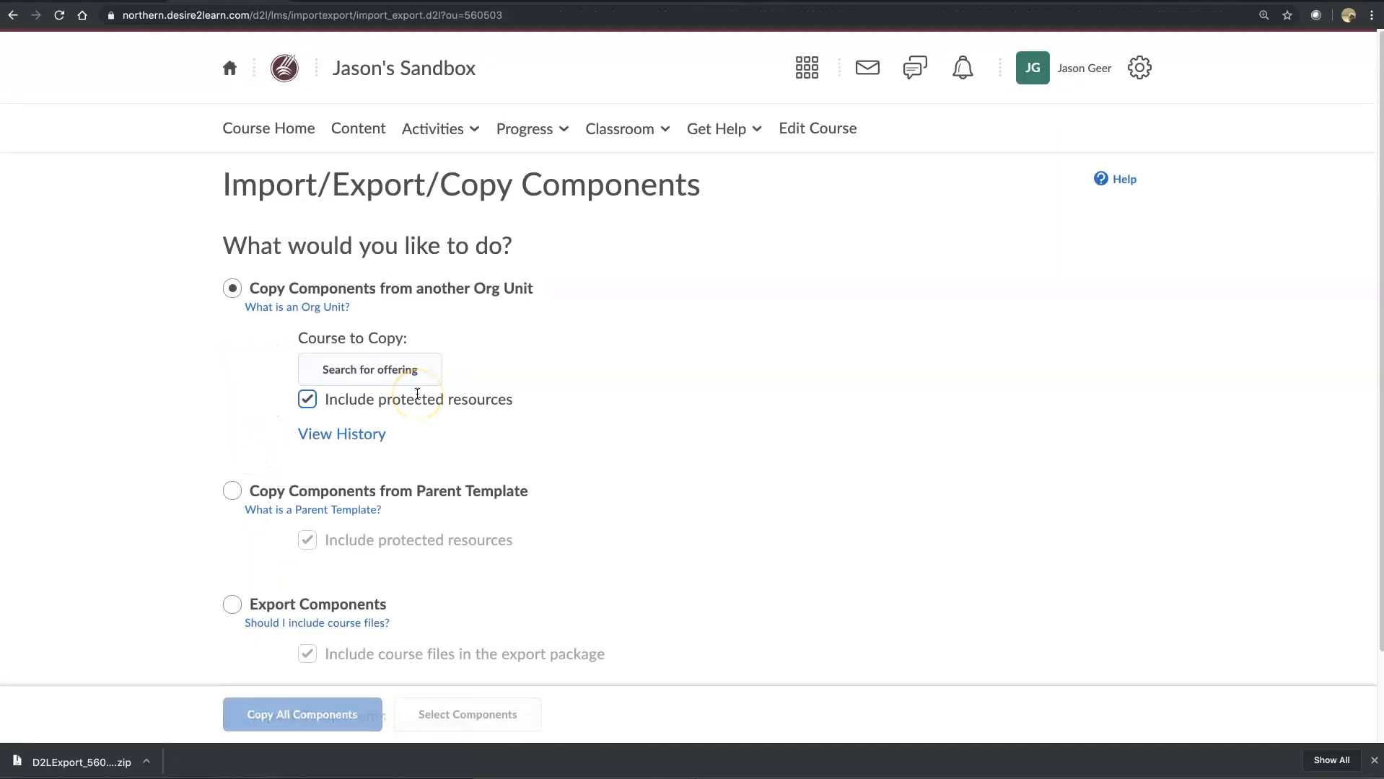
pyautogui.moveTo(833, 127)
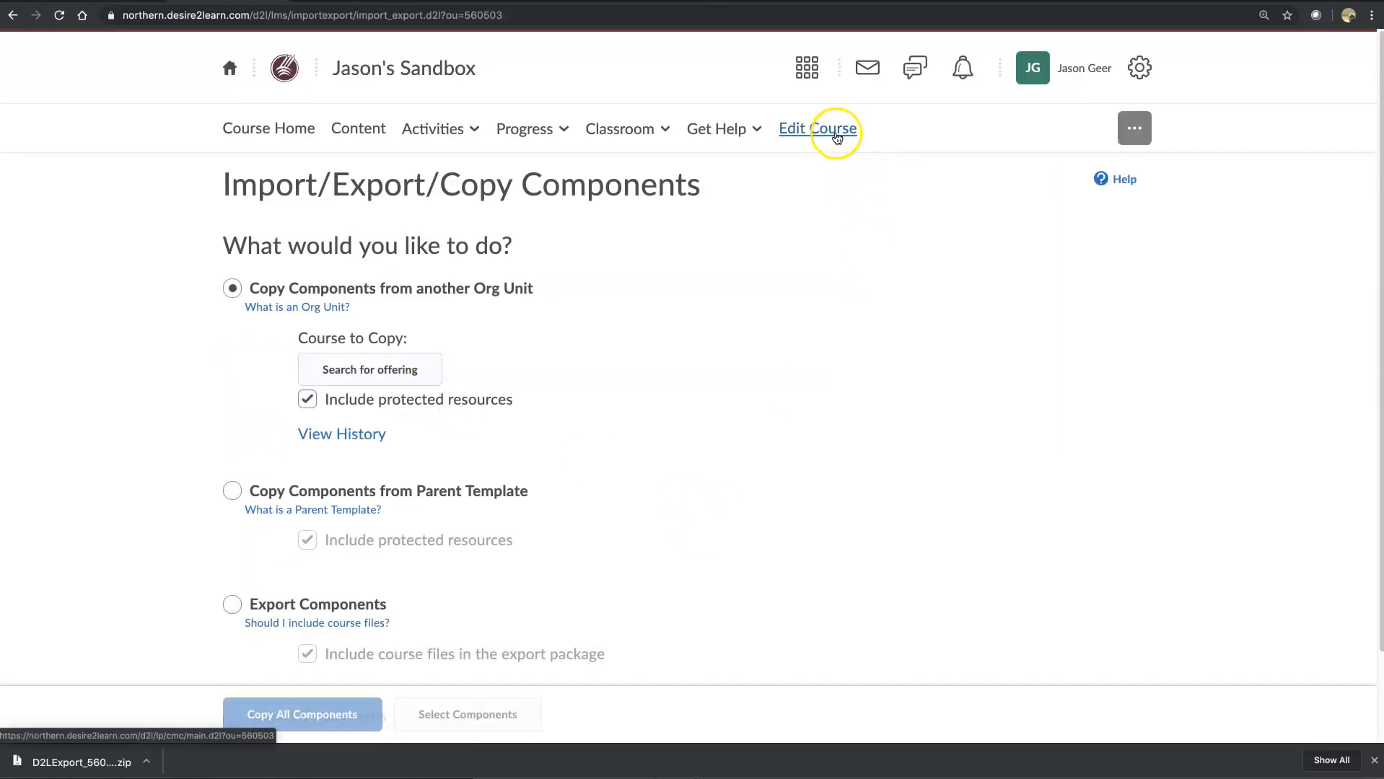
pyautogui.click(817, 127)
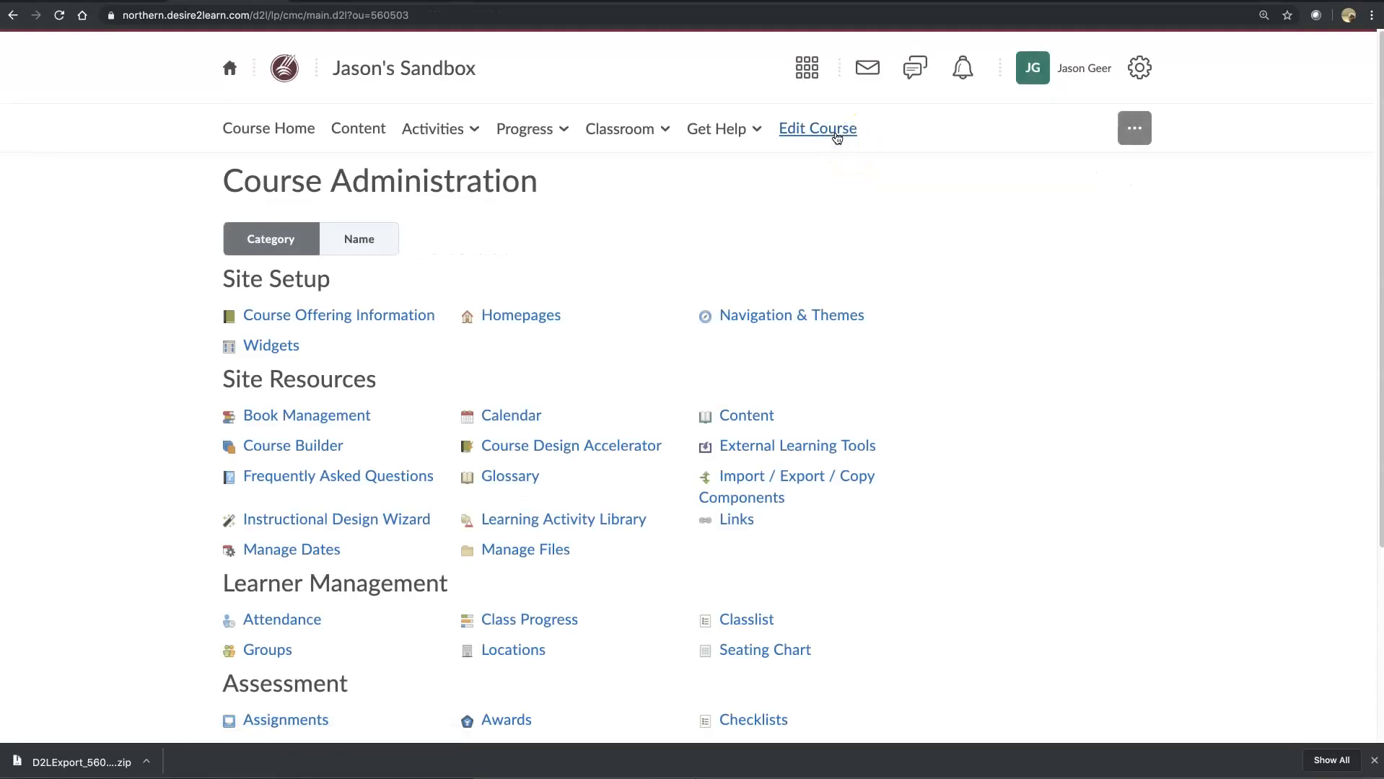
pyautogui.moveTo(879, 225)
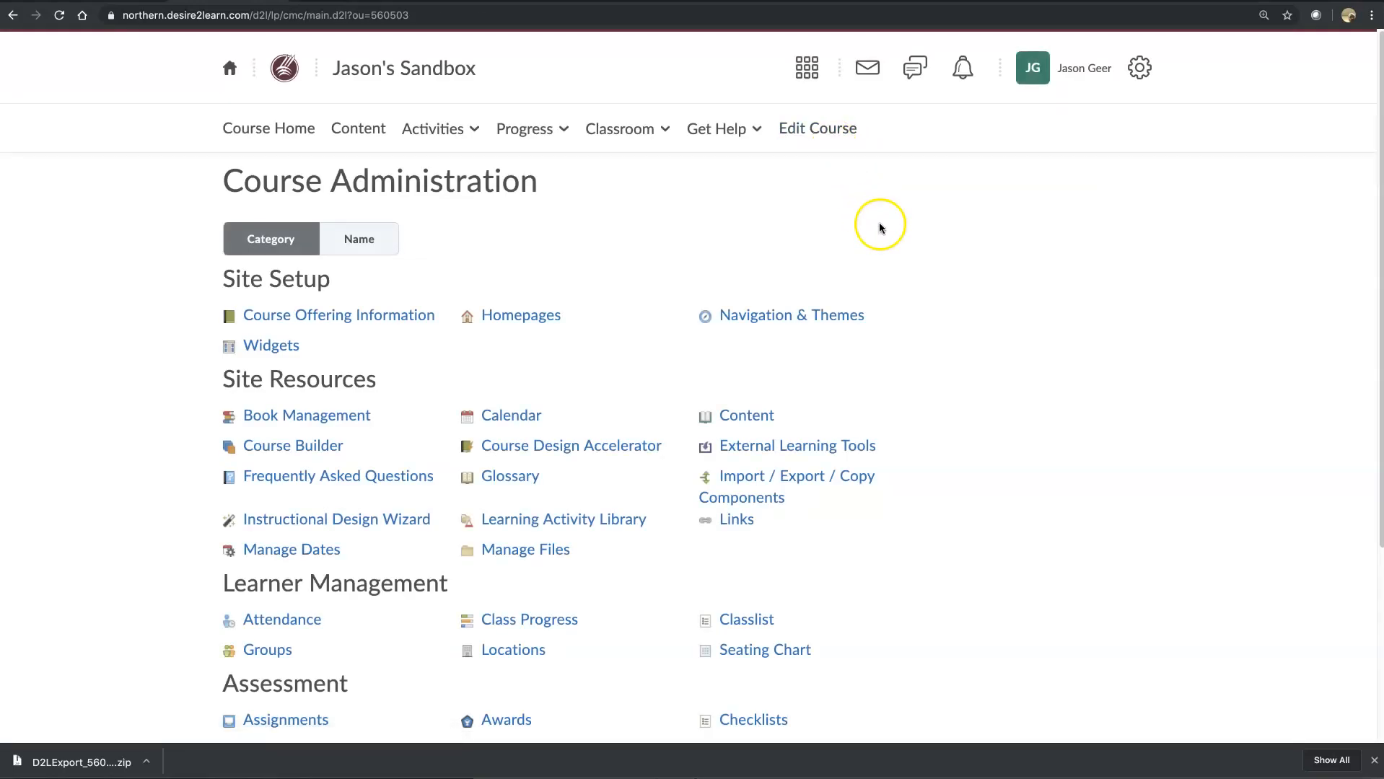
pyautogui.moveTo(816, 128)
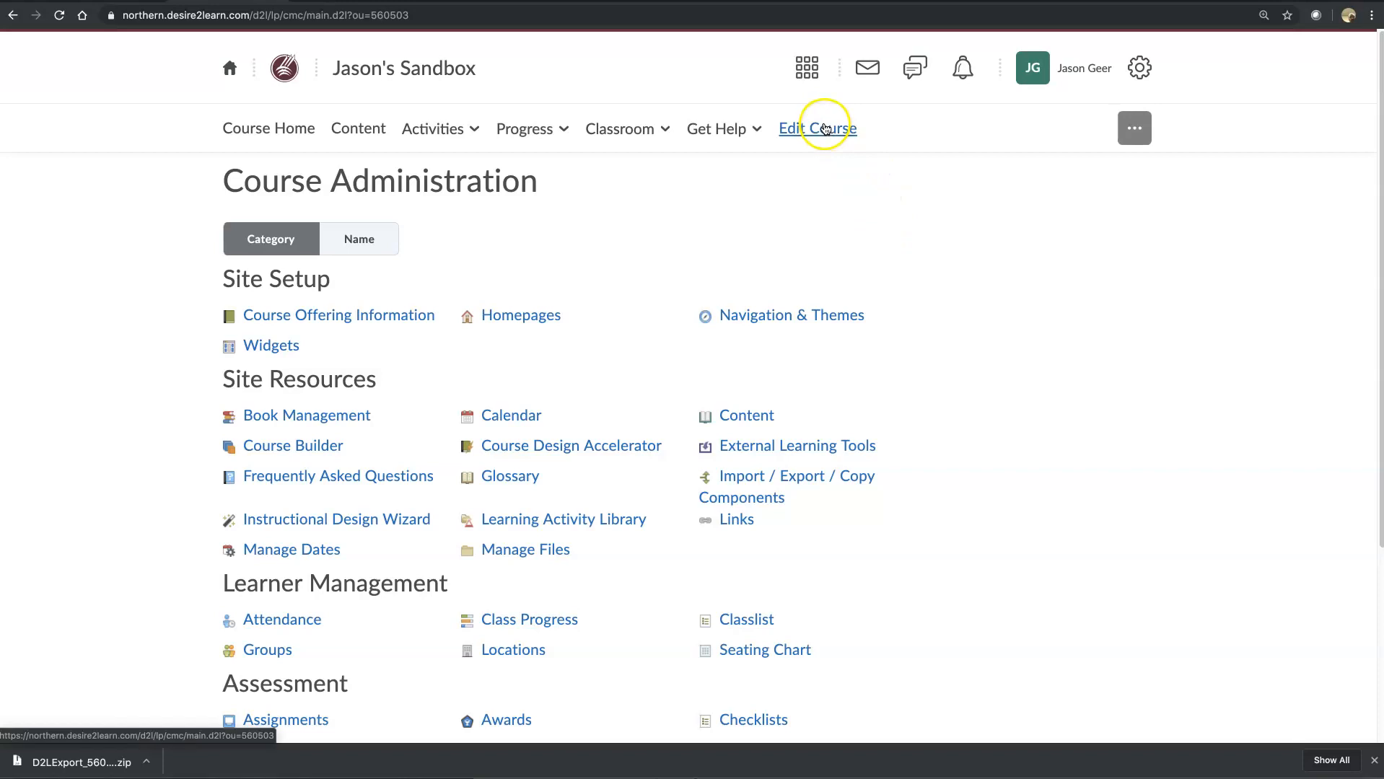
pyautogui.moveTo(779, 346)
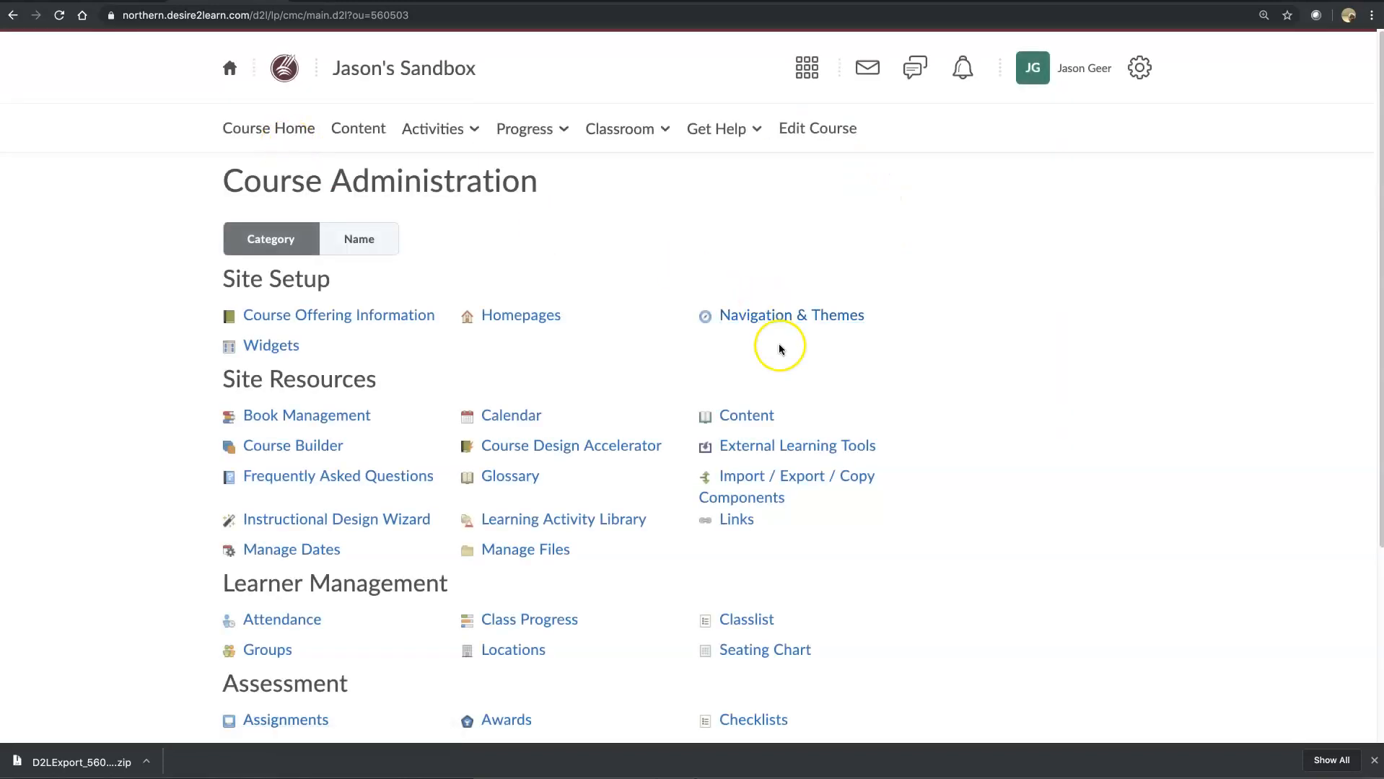
pyautogui.click(786, 476)
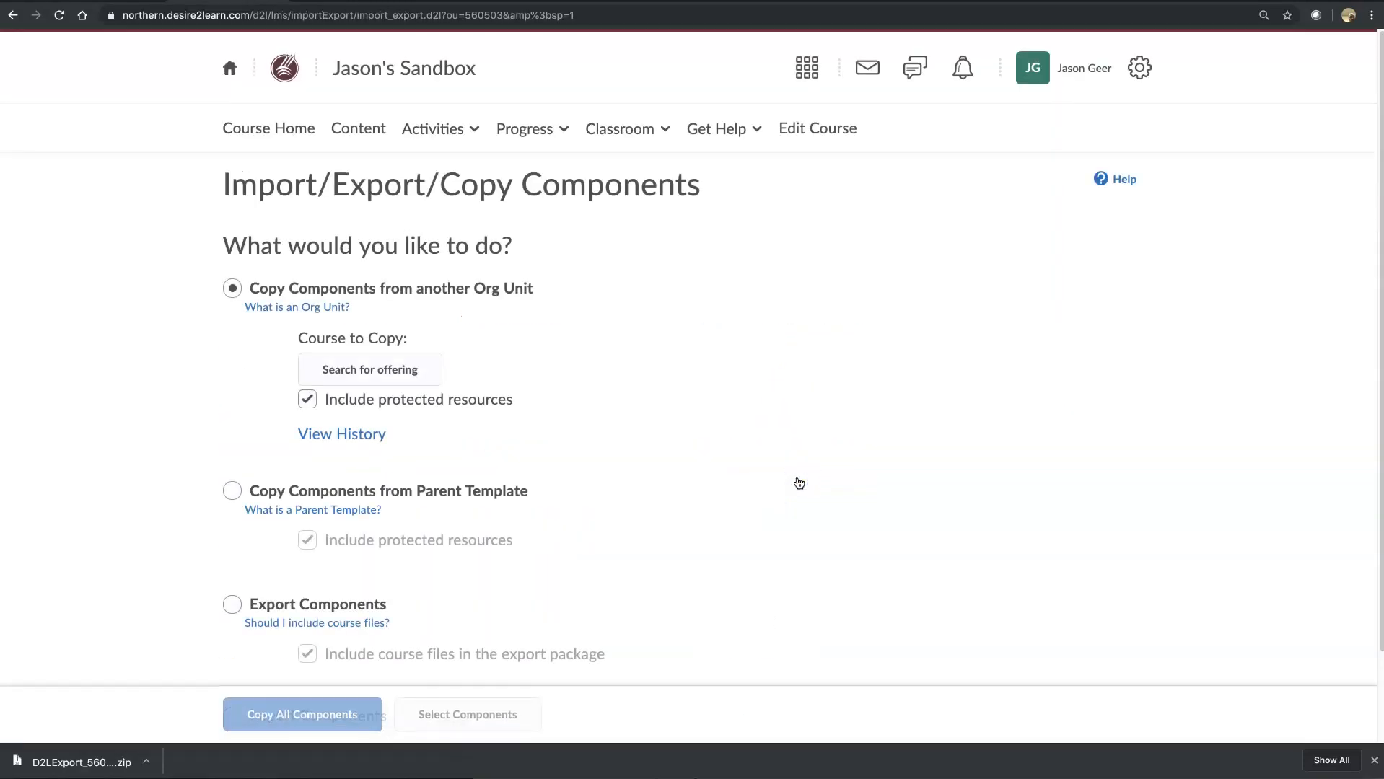
pyautogui.scroll(-3)
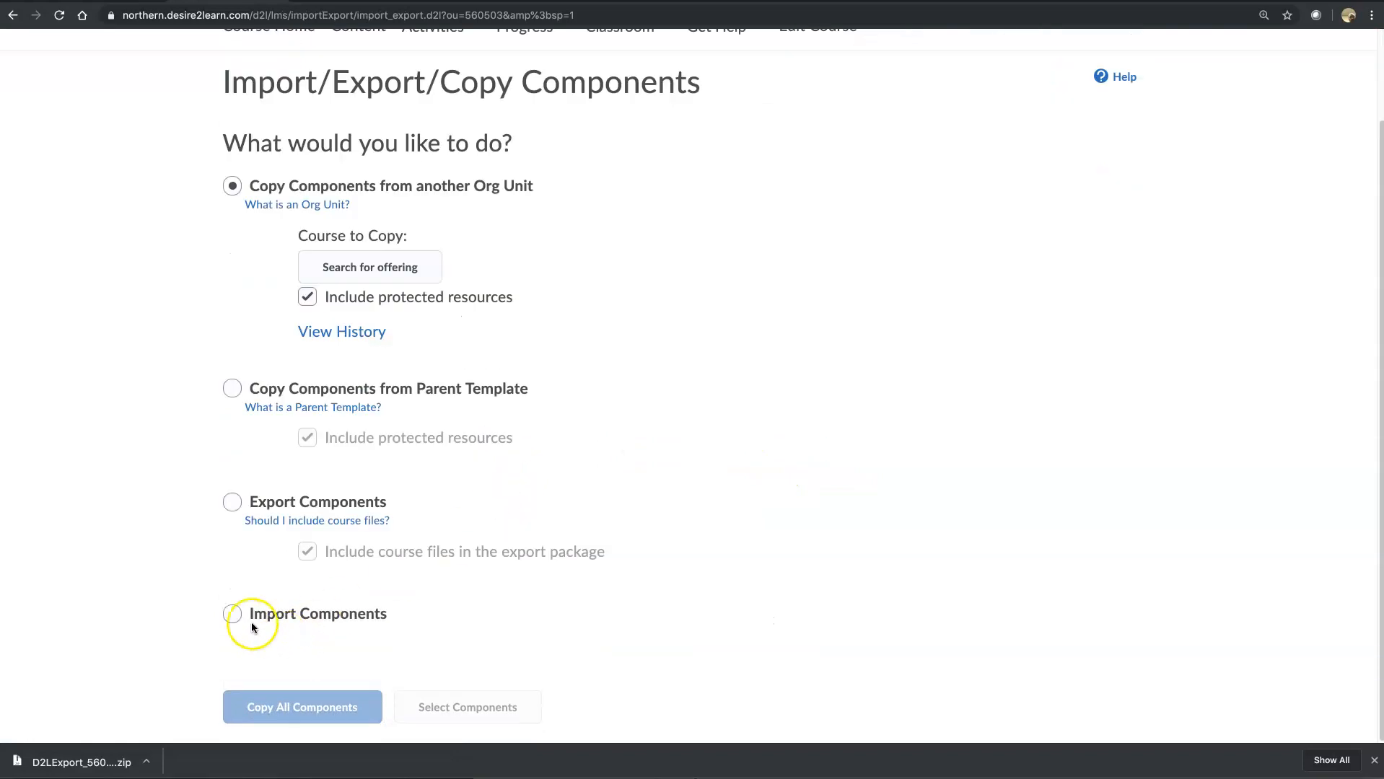
pyautogui.click(233, 613)
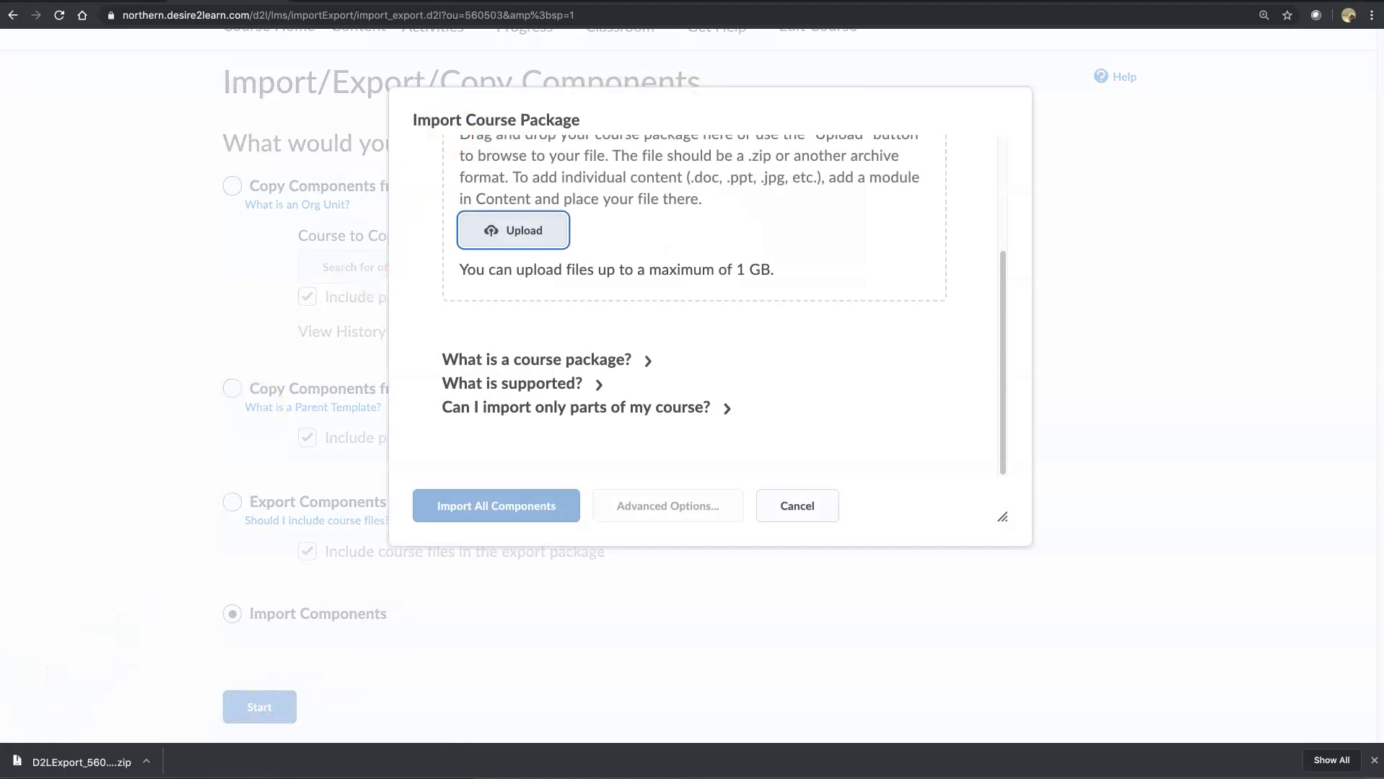
# Upload the D2LExport zip into the Import Course Package dialog
pyautogui.click(512, 230)
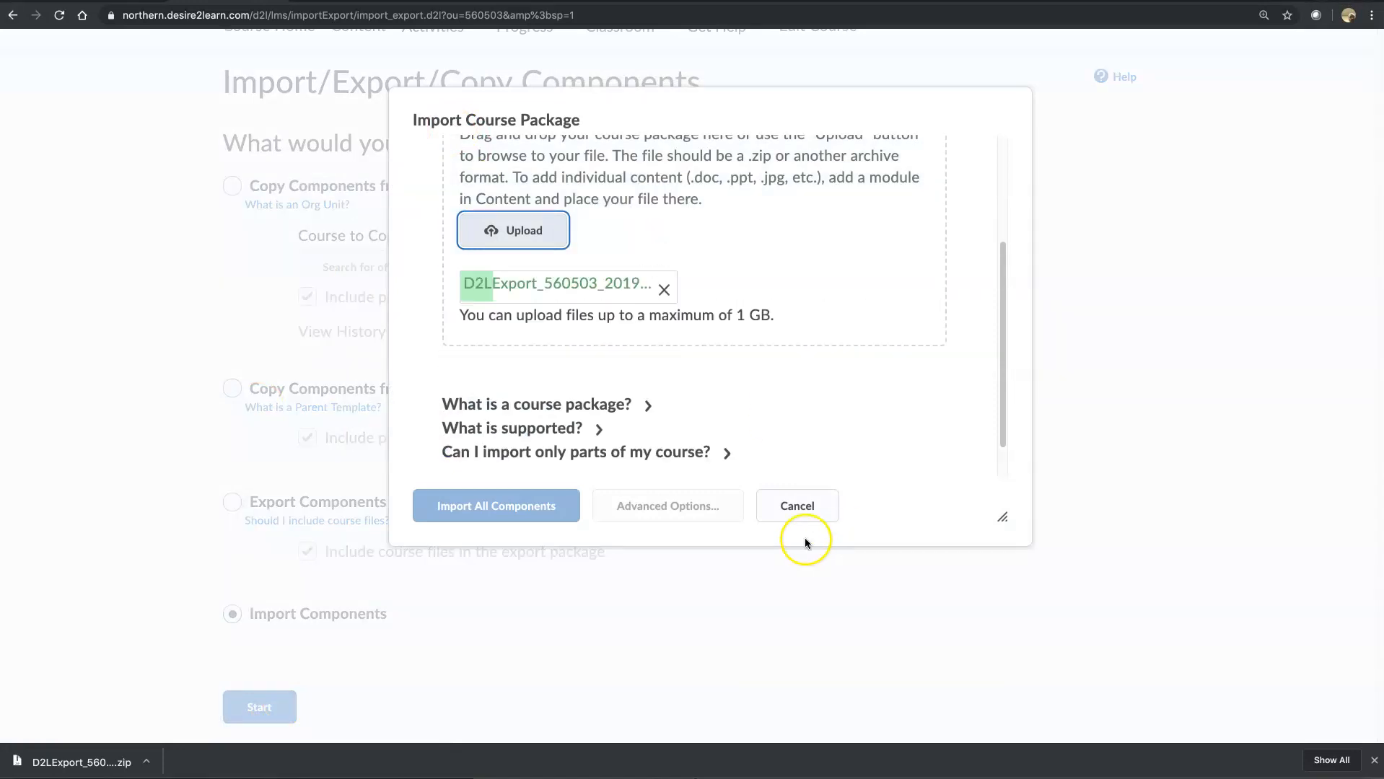
pyautogui.moveTo(516, 363)
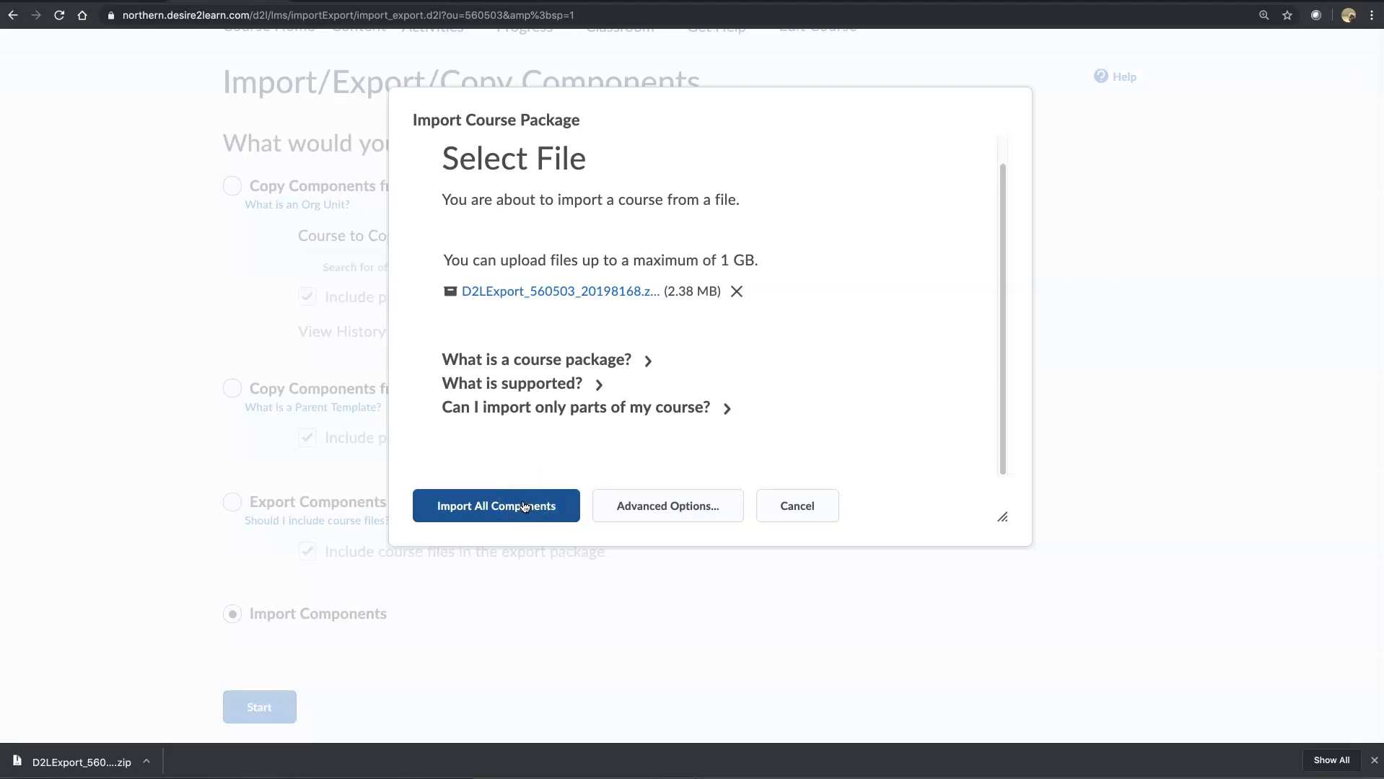
pyautogui.moveTo(495, 506)
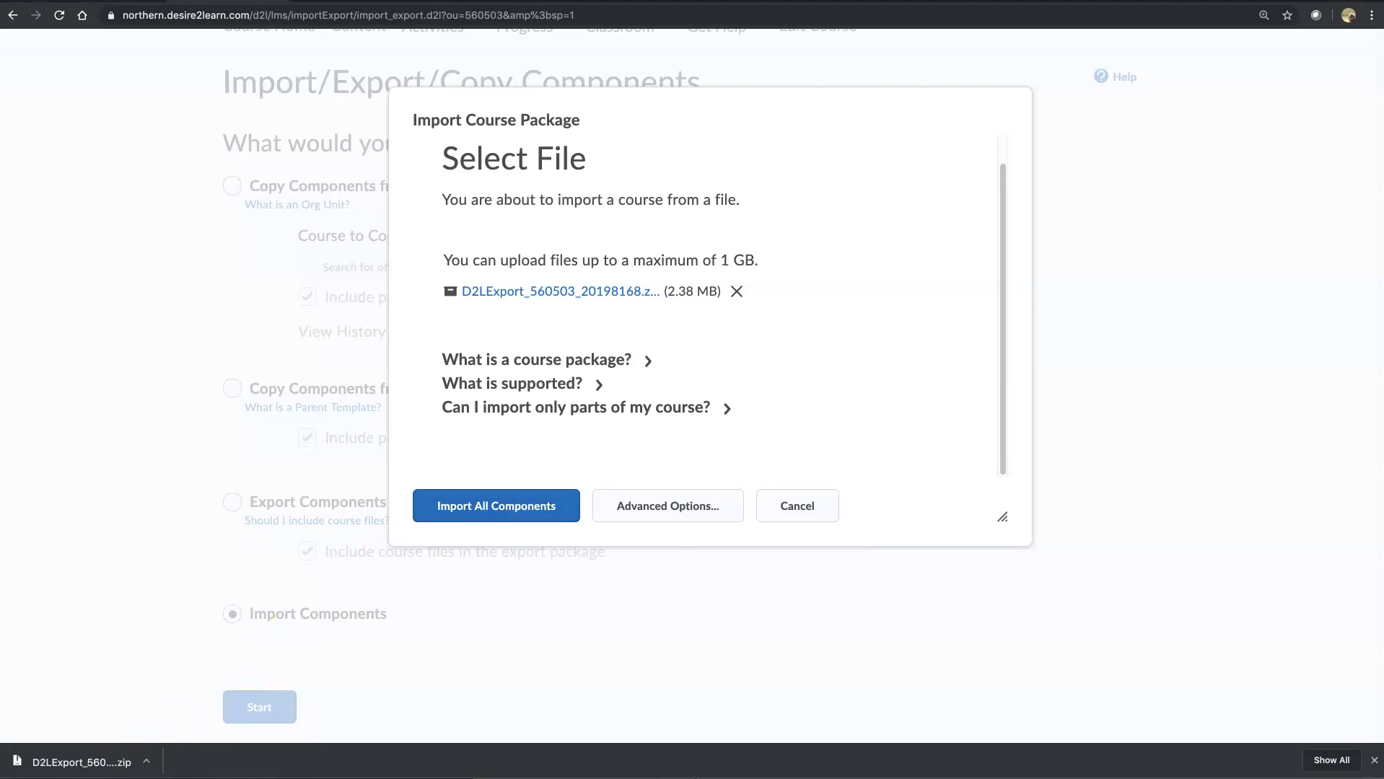